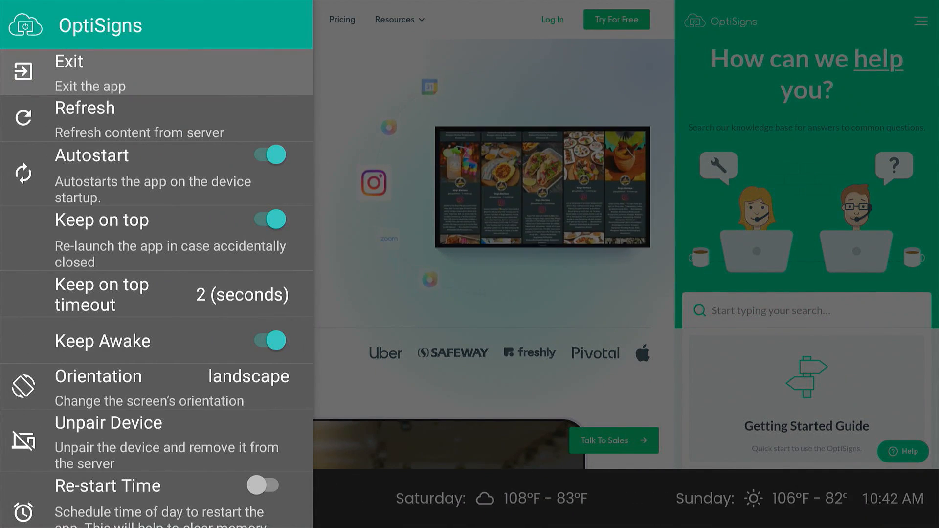
- Exit OptiSigns from its side menu and confirm Yes
click(69, 62)
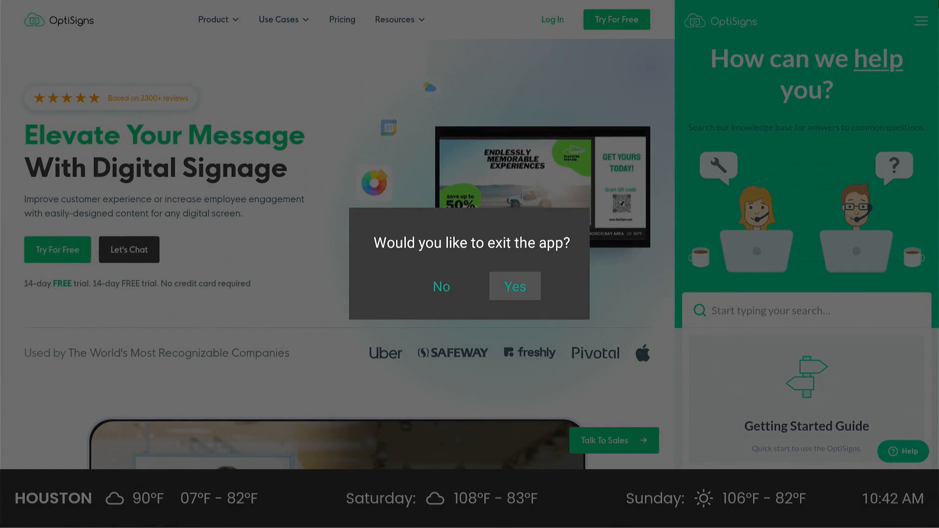
click(440, 286)
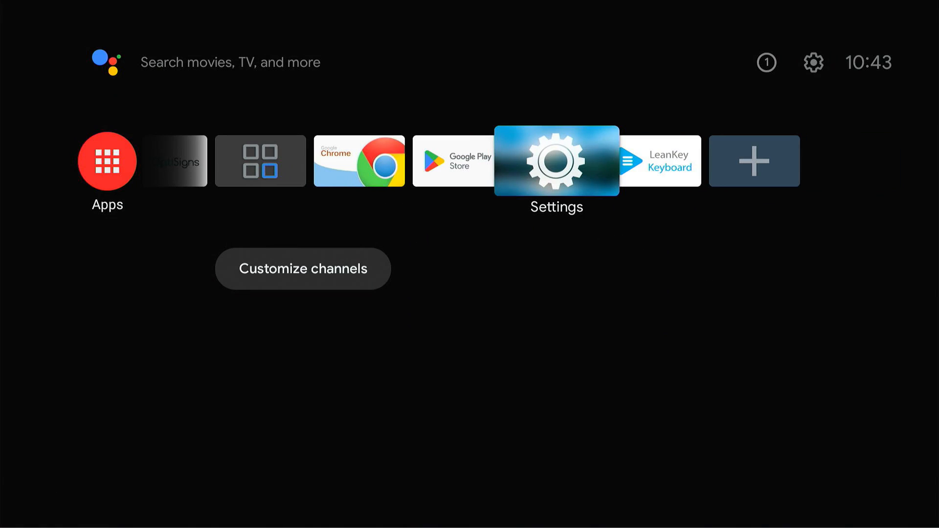
- Open the Settings tile from the Android TV home screen
click(555, 160)
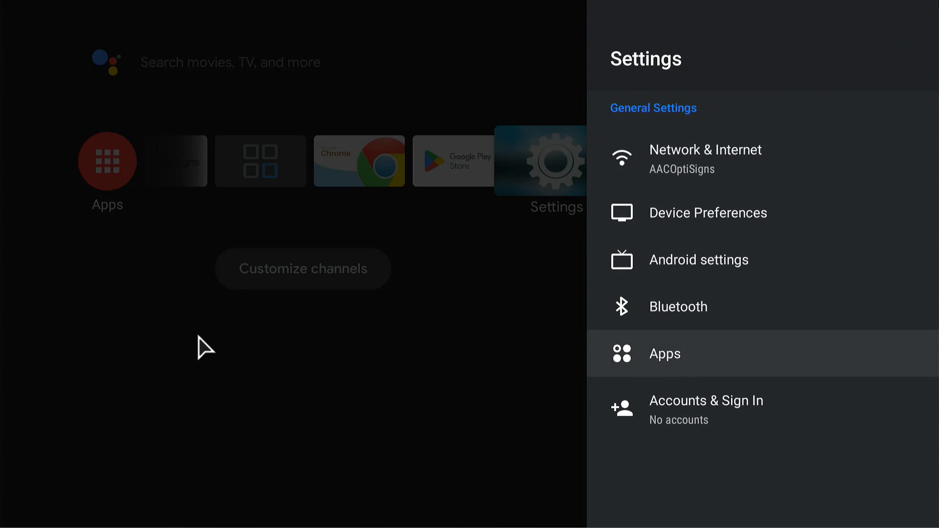
mouse_move(246, 9)
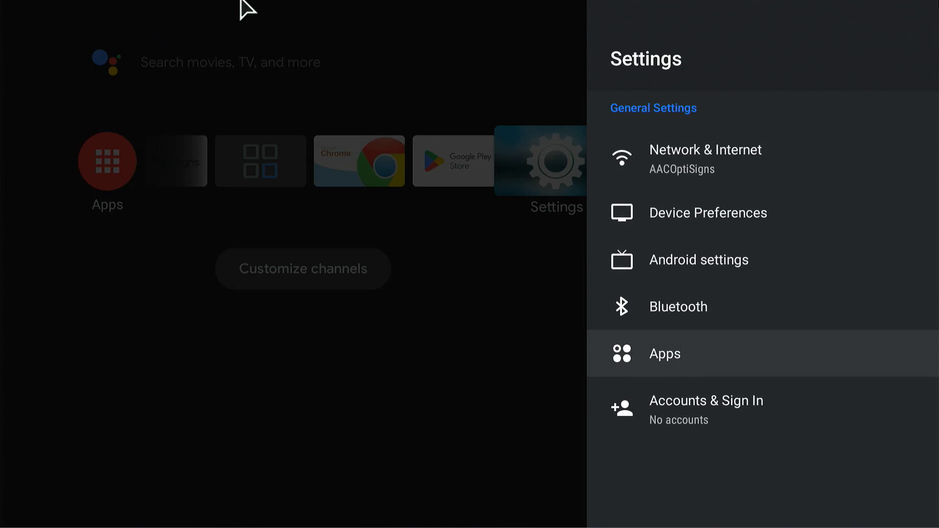
- Clear the OptiSigns app cache under Apps, confirming with OK
click(664, 353)
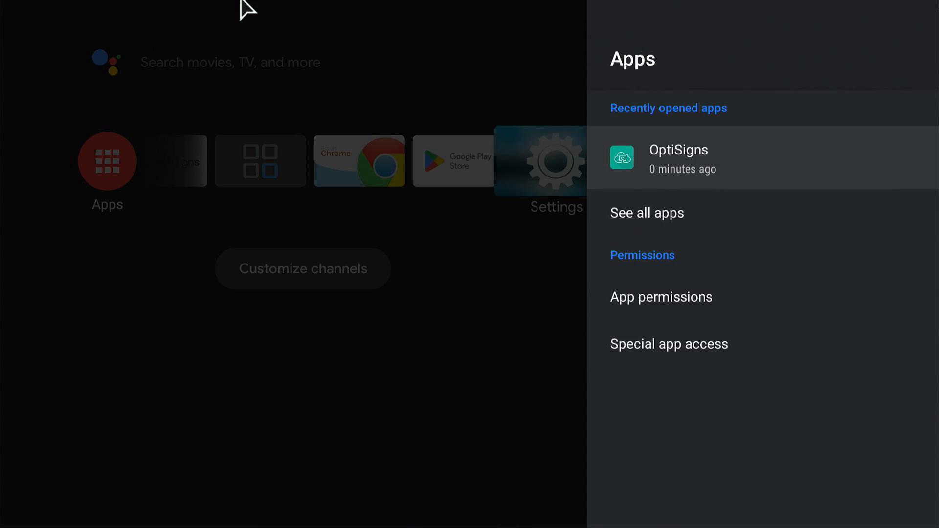
click(676, 159)
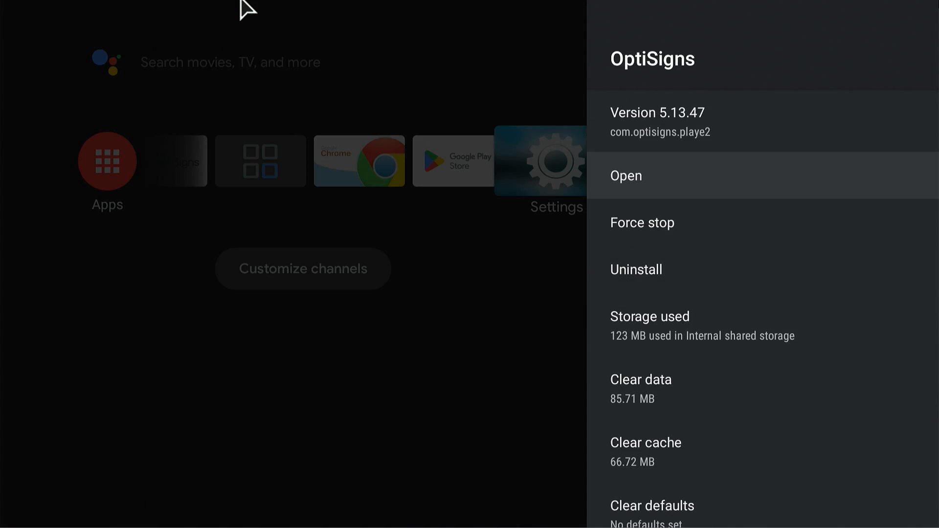
scroll(down, 3)
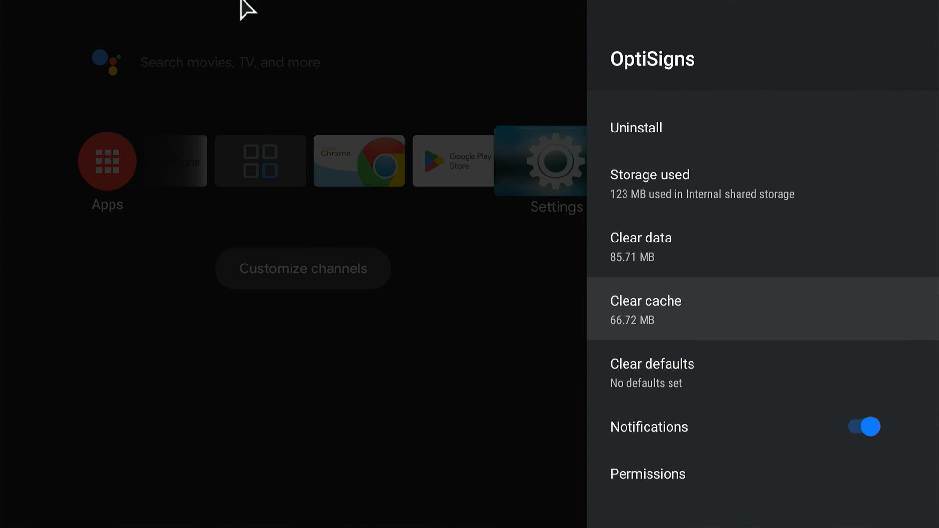
click(646, 309)
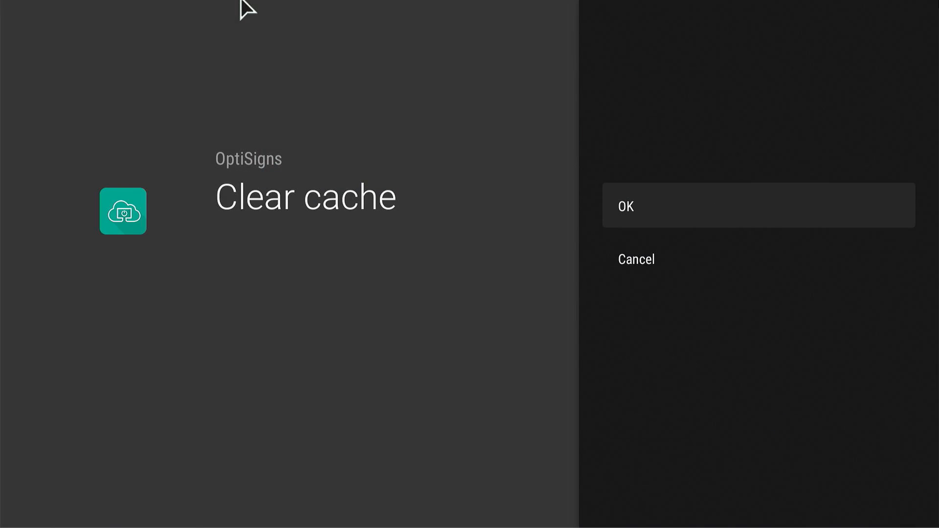
click(625, 205)
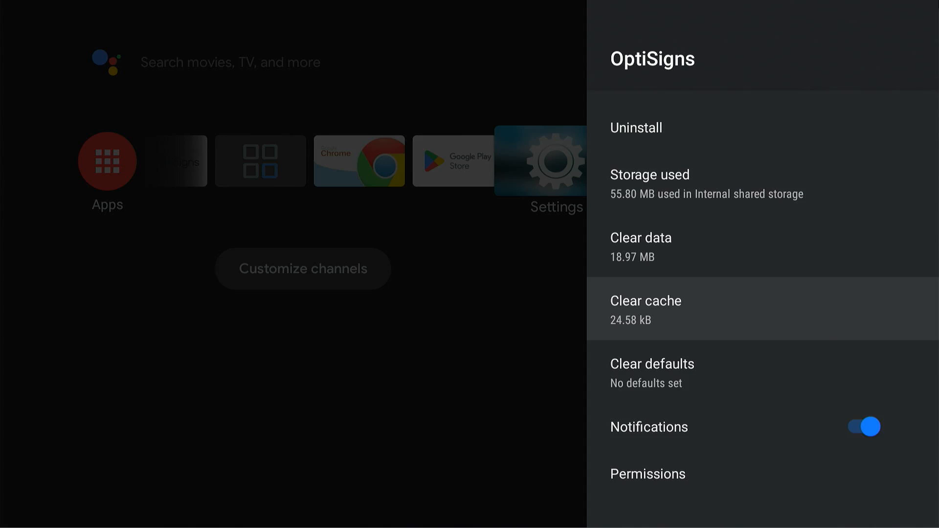
- Clear OptiSigns' app data on its info page and confirm with OK
scroll(up, 3)
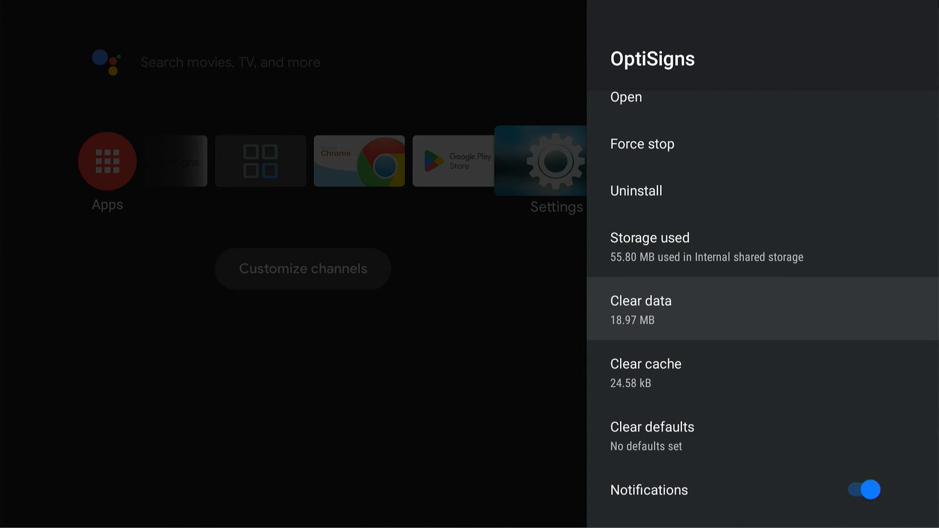
click(640, 309)
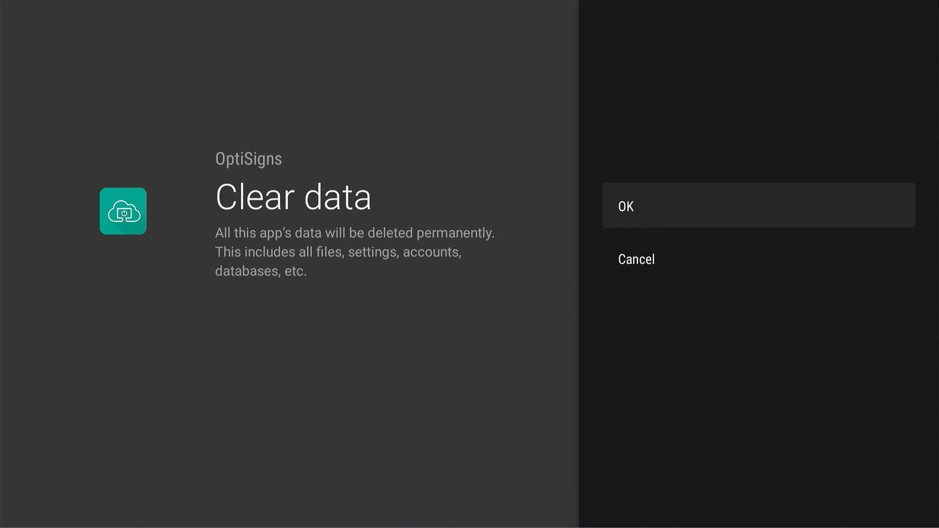
click(625, 205)
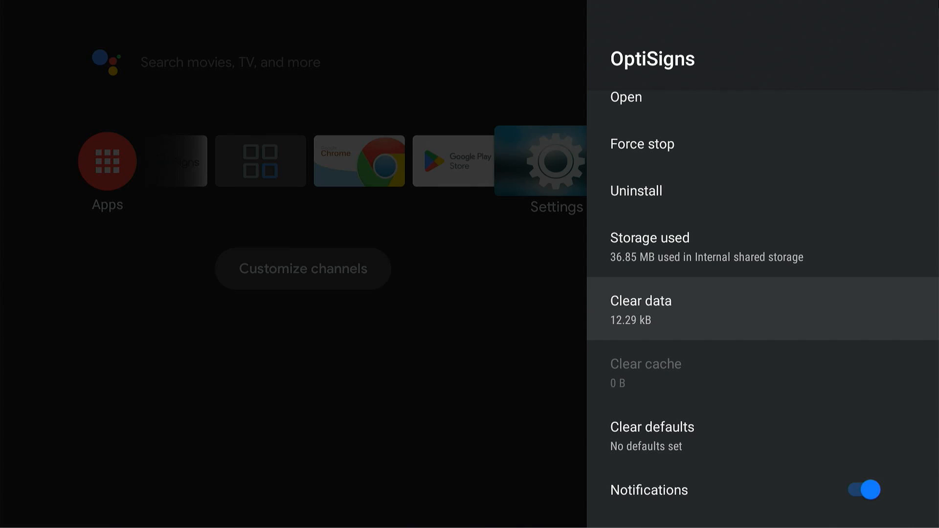
- Return to the home screen and launch the OptiSigns player tile
key(Back)
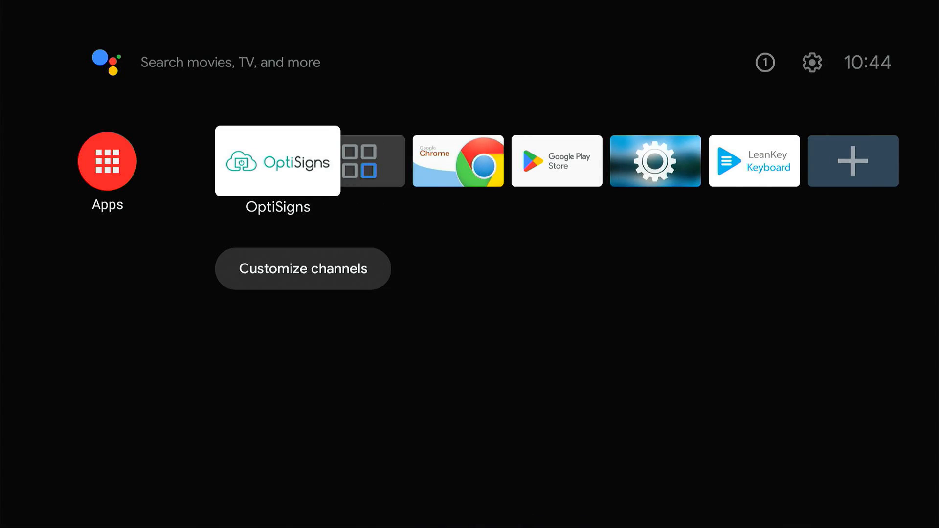
click(276, 160)
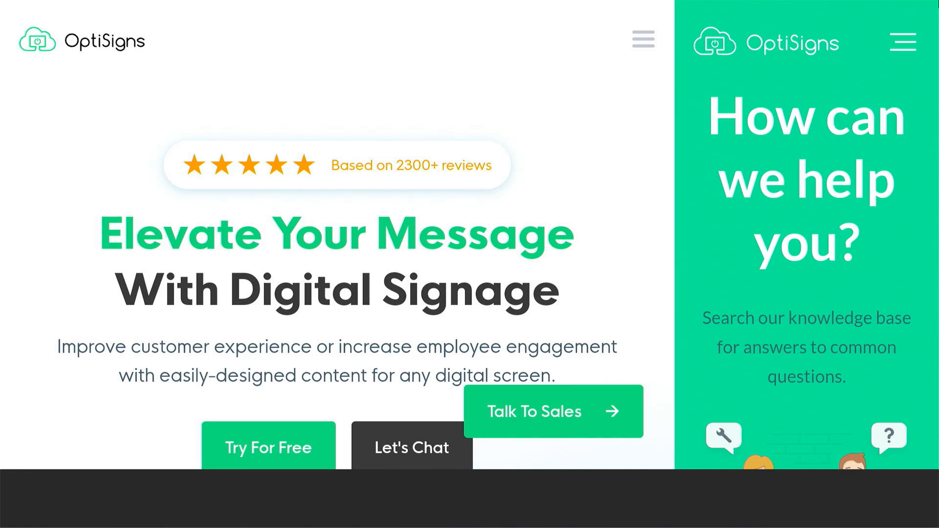
mouse_move(843, 182)
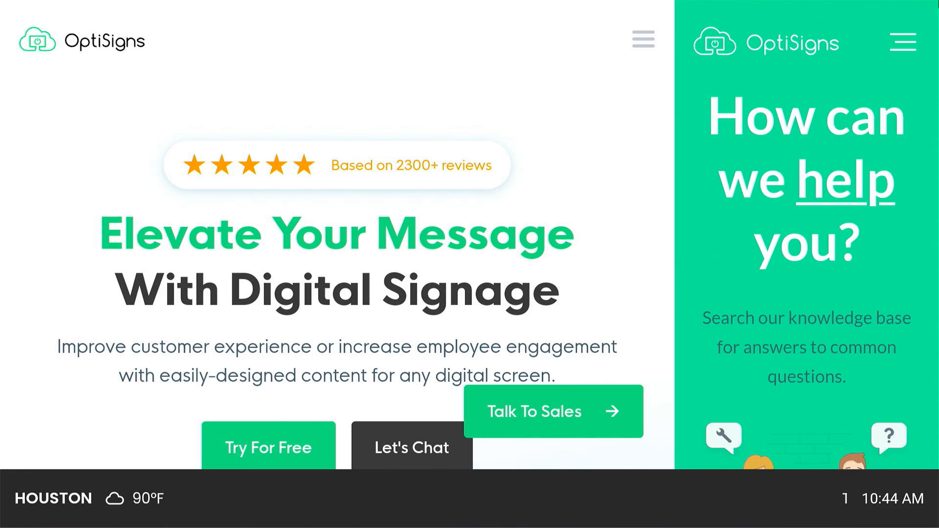